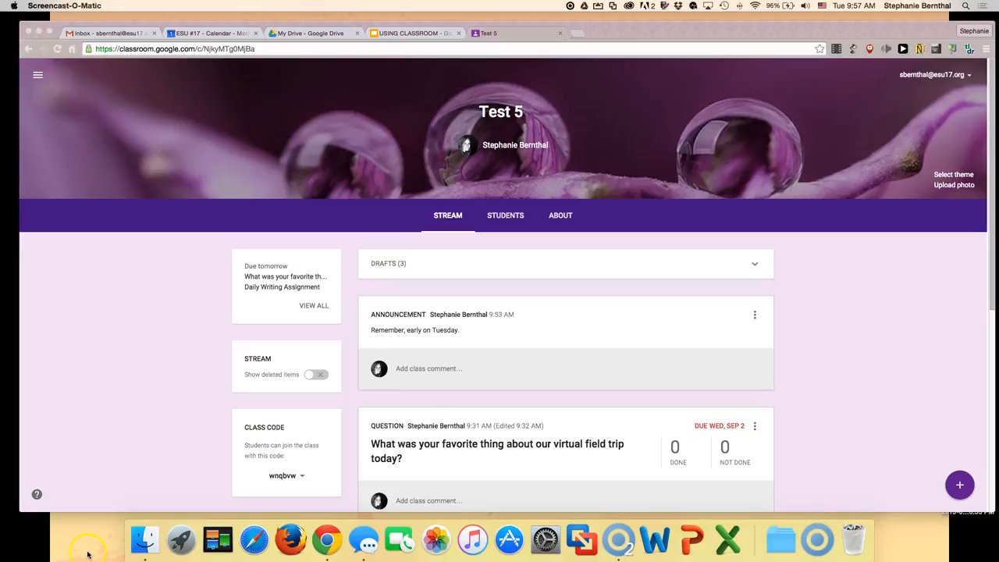
pyautogui.moveTo(897, 498)
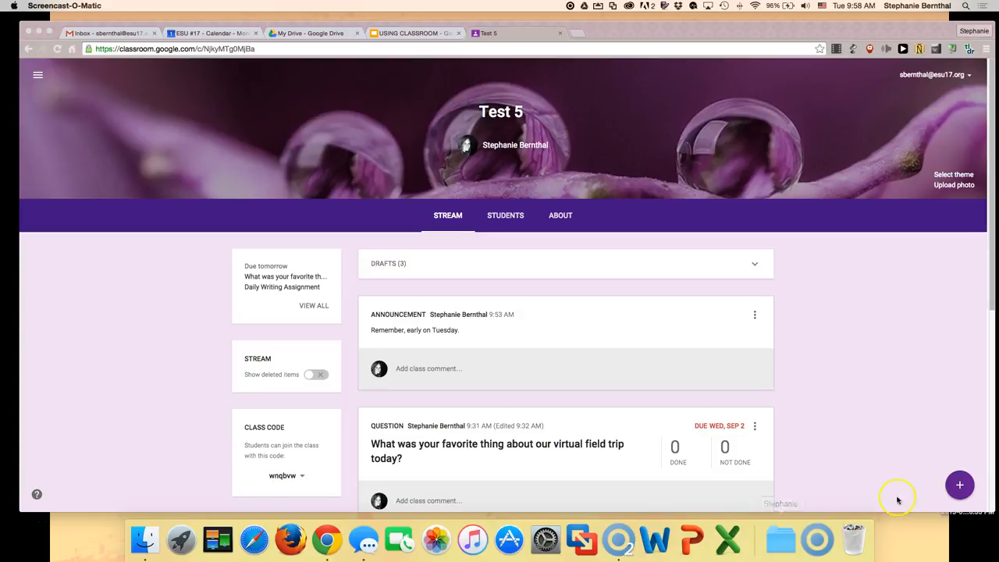
# - Reveal the announcement, assignment, question and reuse options from the Test 5 stream's + button
pyautogui.click(959, 485)
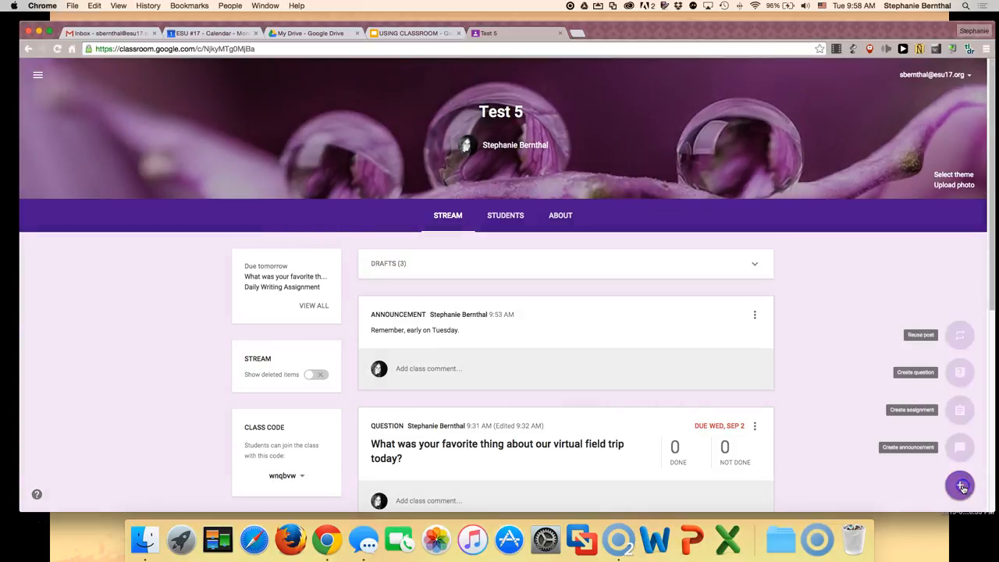
pyautogui.click(959, 485)
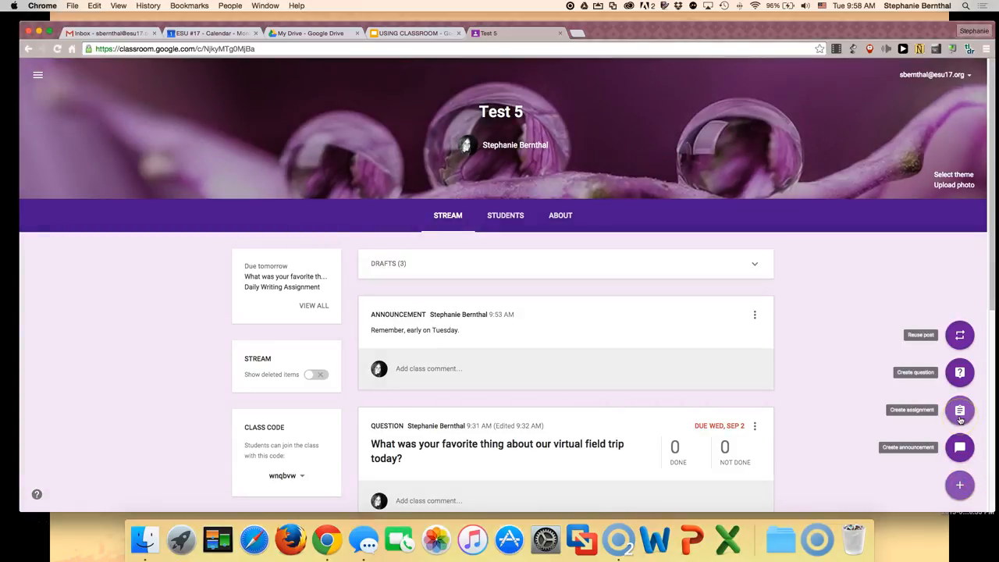
# - Create an assignment titled 'Sample Assignment' with a Google Doc task description
pyautogui.click(958, 409)
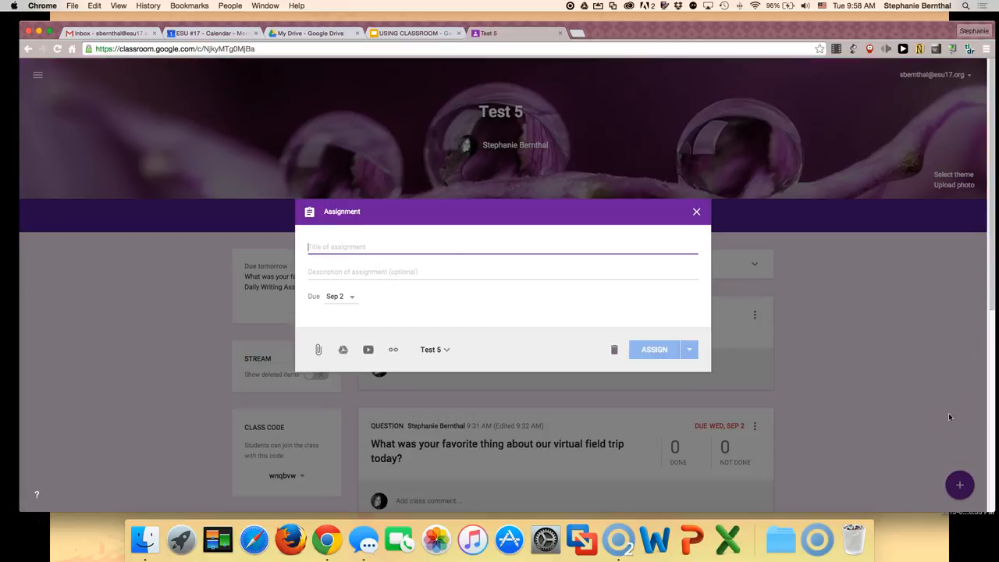
pyautogui.write('Fill ou')
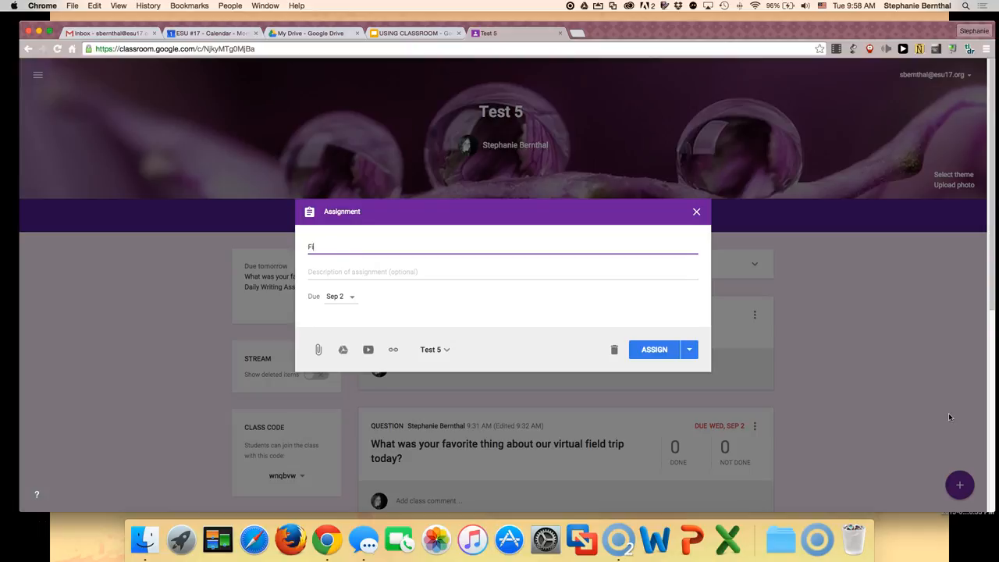
pyautogui.write('Sample Assignment')
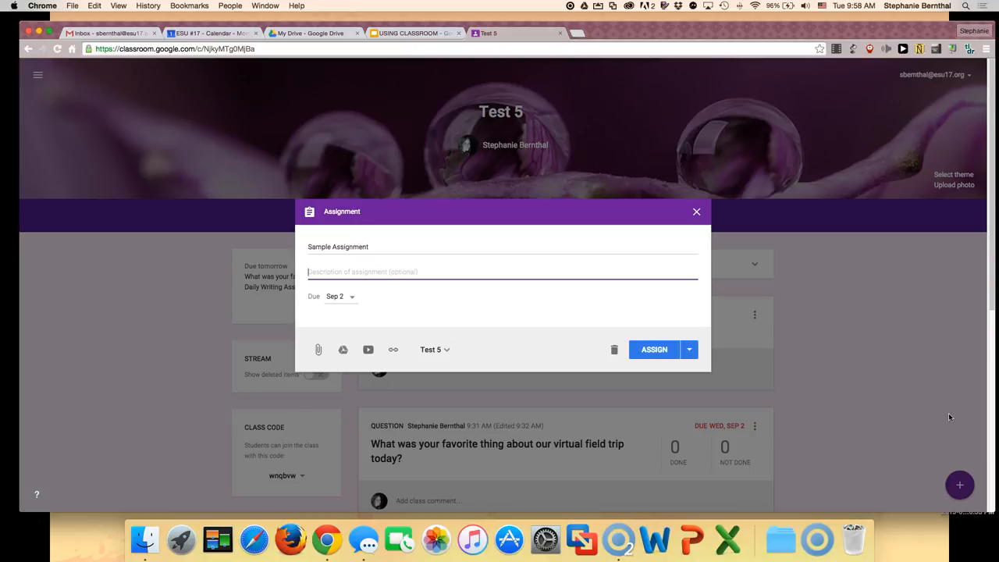
pyautogui.write('Fi')
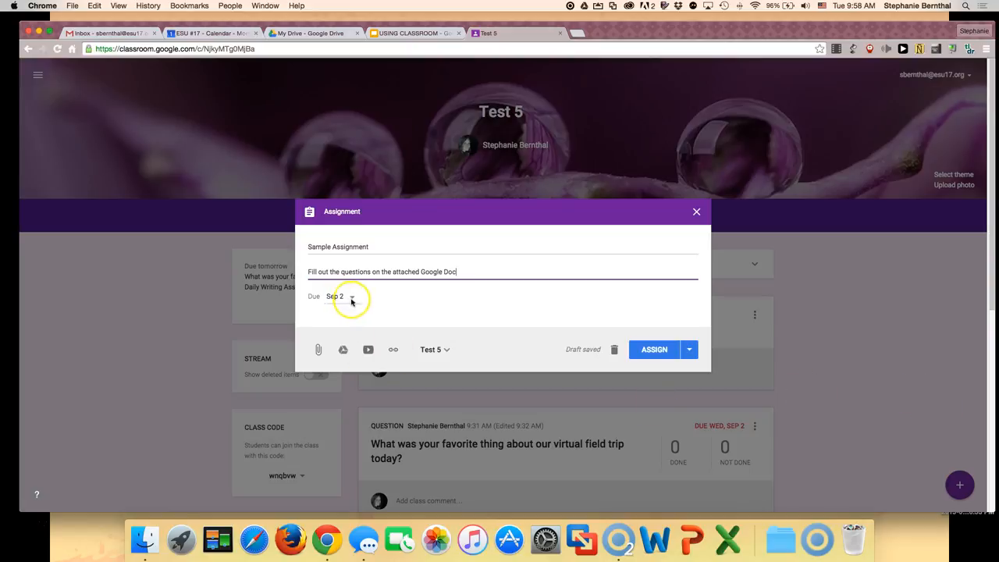
# - Set the assignment due date to Sep 2, 2015 at 11:59 PM
pyautogui.click(349, 297)
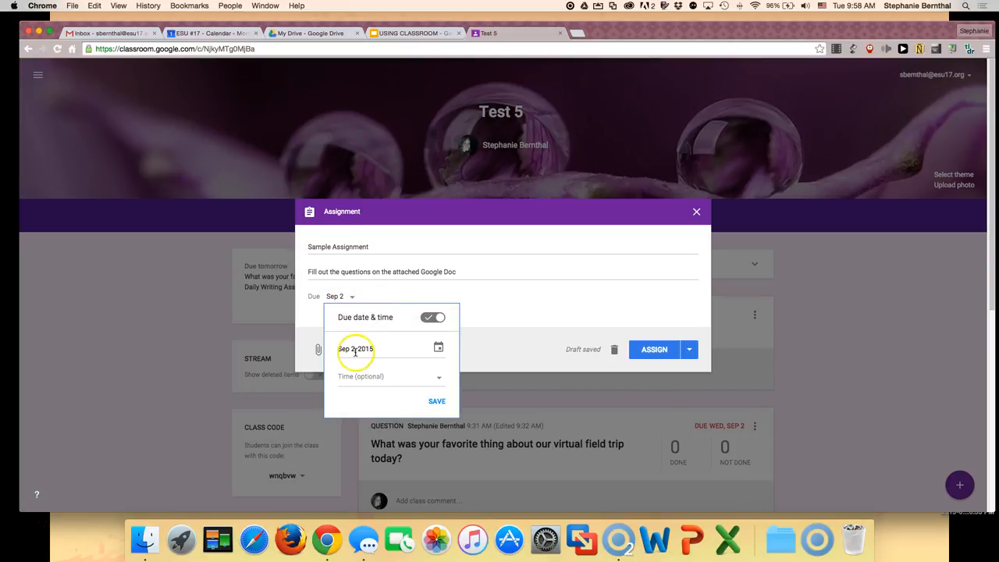
pyautogui.click(383, 376)
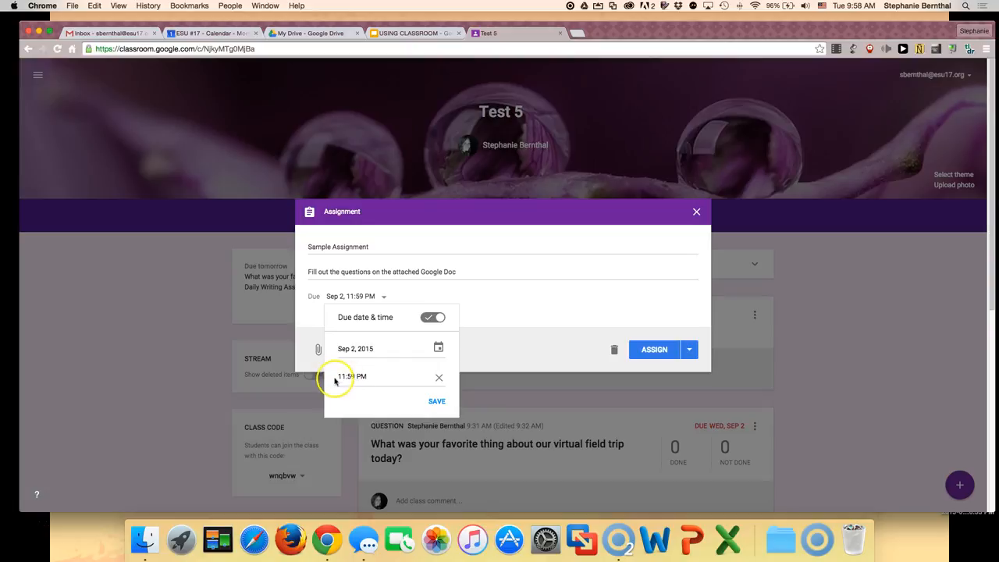
pyautogui.click(436, 400)
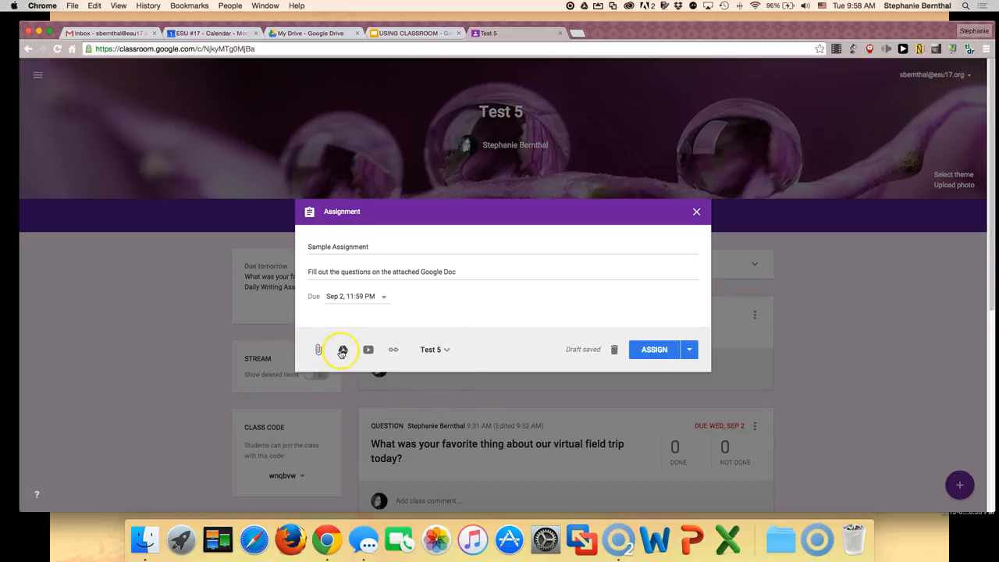
pyautogui.moveTo(349, 353)
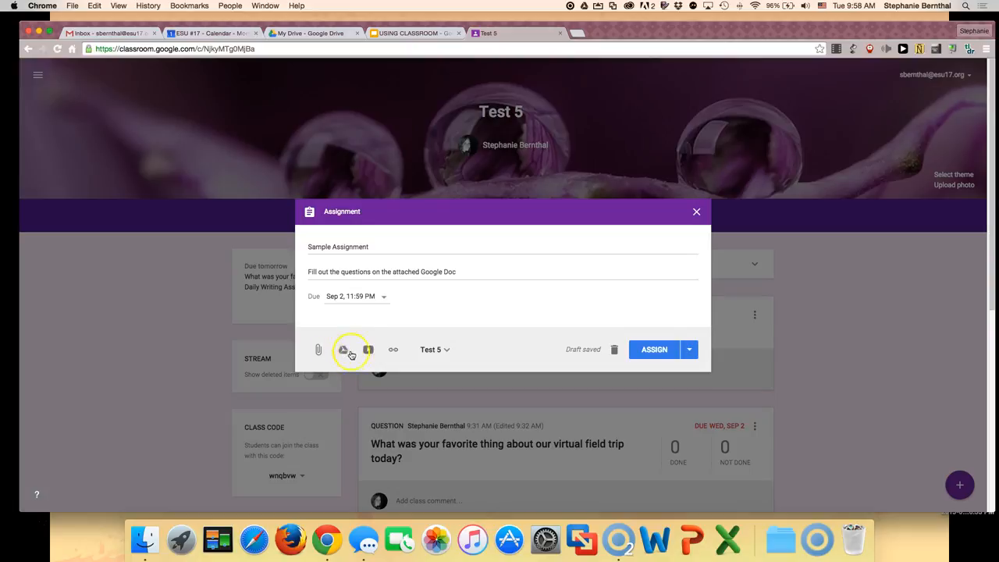
pyautogui.moveTo(368, 349)
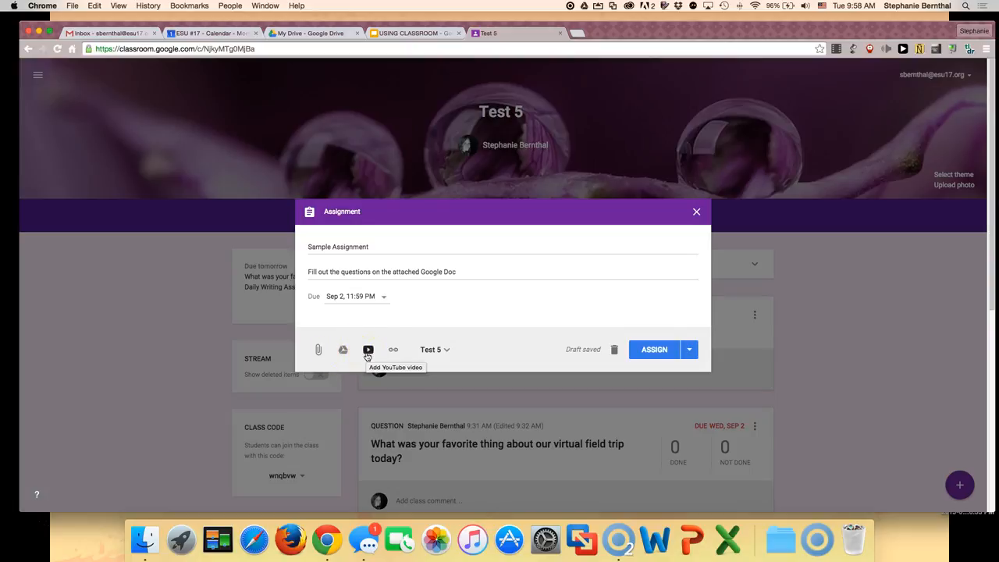
pyautogui.moveTo(342, 349)
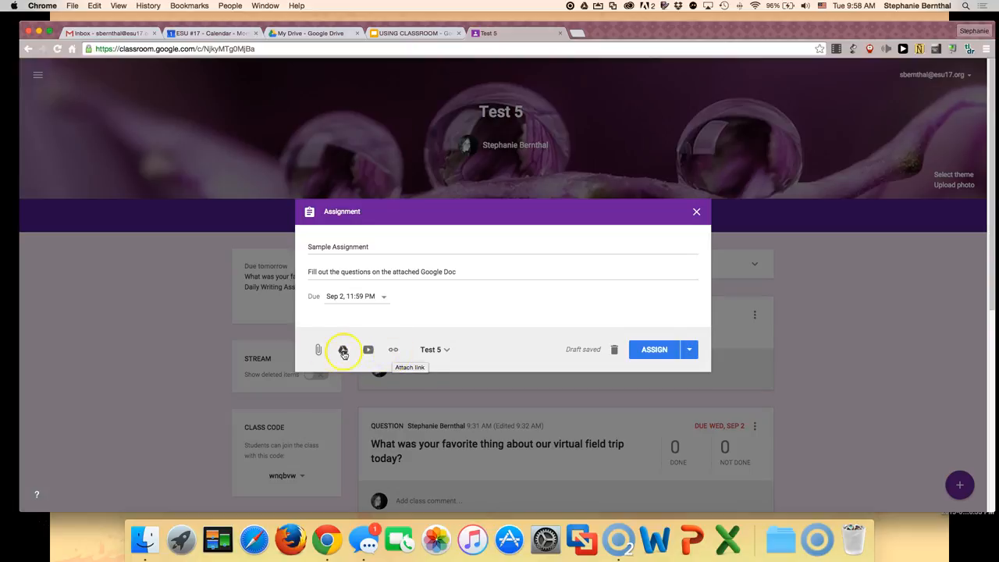
# - Attach 'Sample Doc' from My Drive to the assignment
pyautogui.click(343, 349)
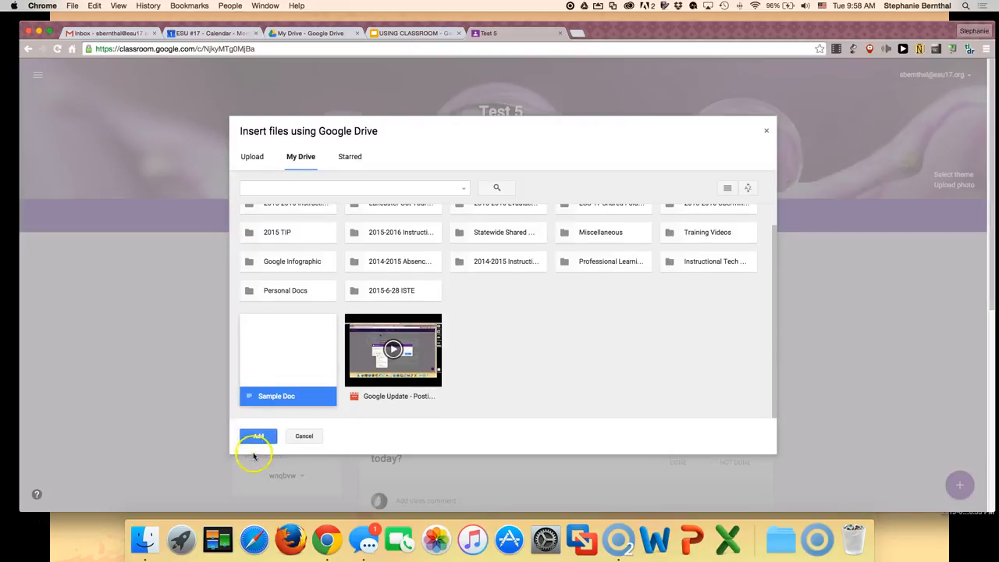
pyautogui.click(257, 436)
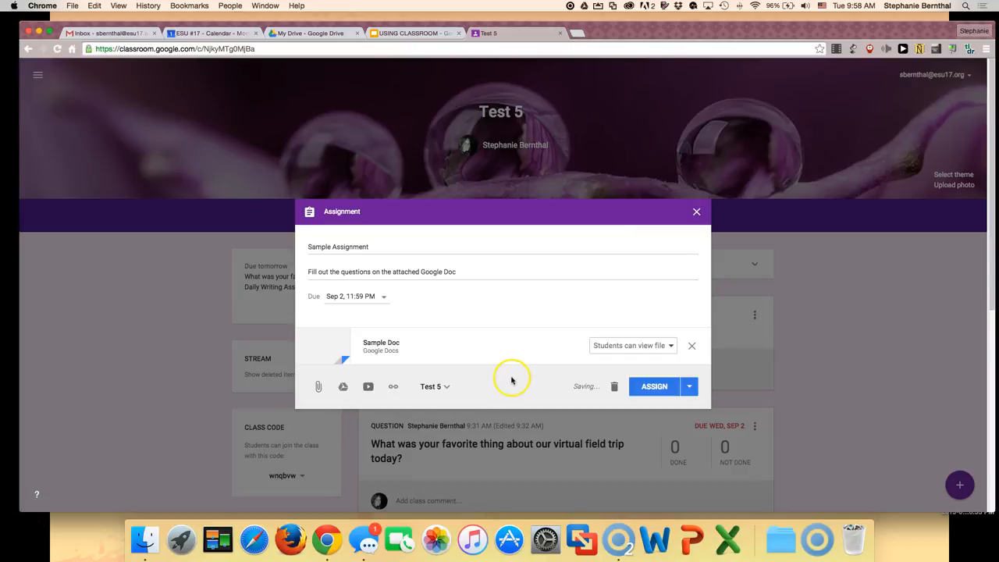
pyautogui.moveTo(599, 347)
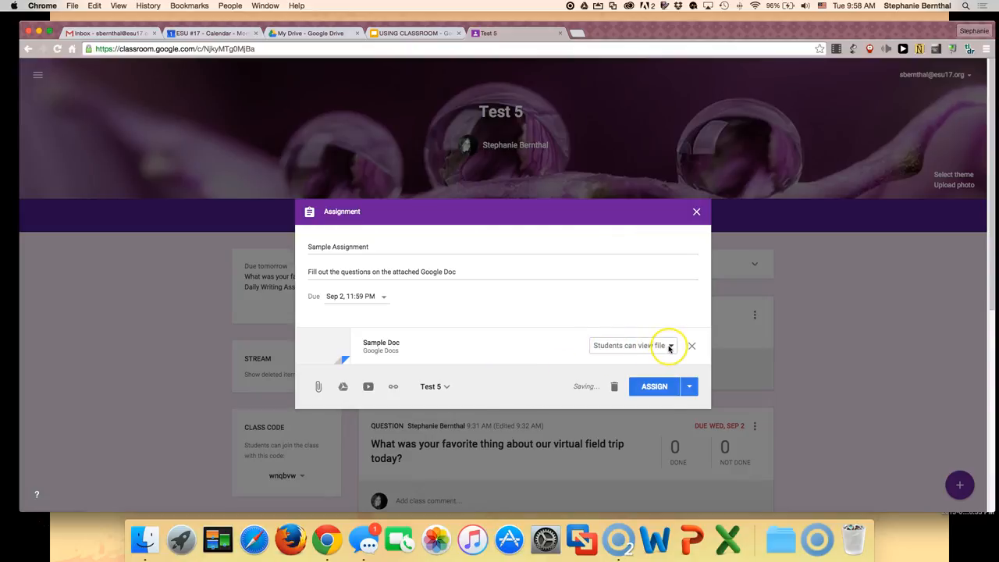
# - Change Sample Doc's sharing from 'Students can view file' to 'Make a copy for each student'
pyautogui.click(669, 345)
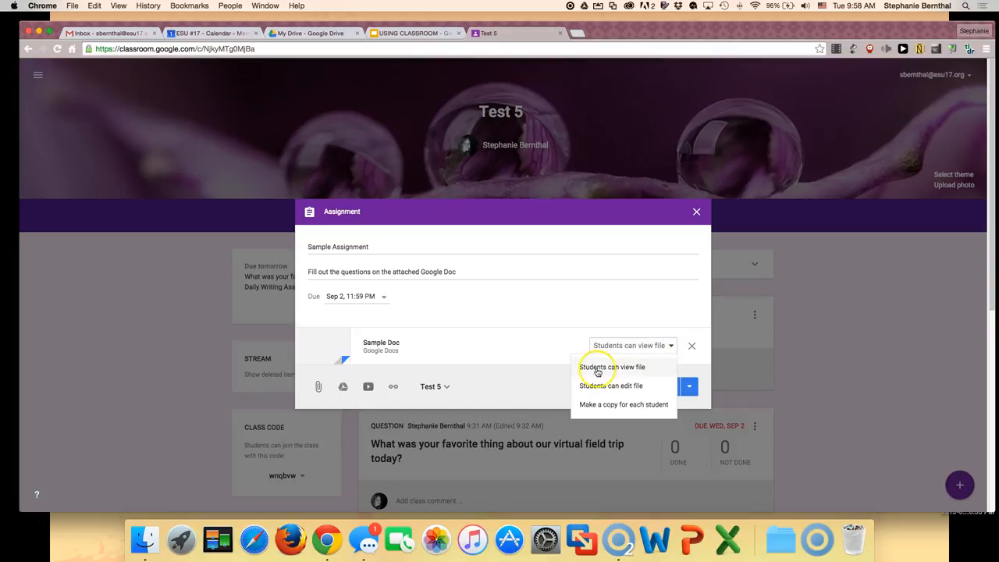
pyautogui.moveTo(633, 370)
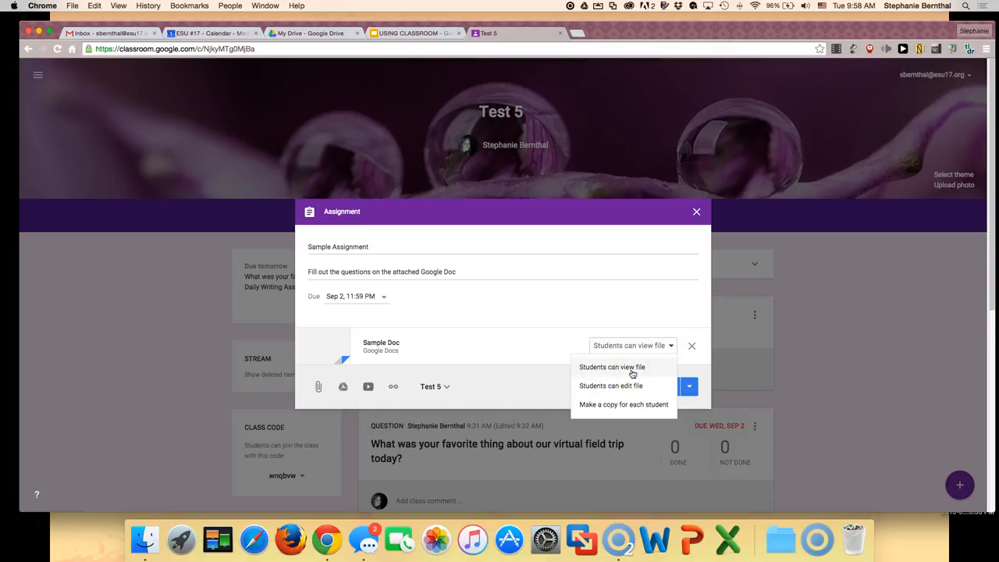
pyautogui.moveTo(640, 387)
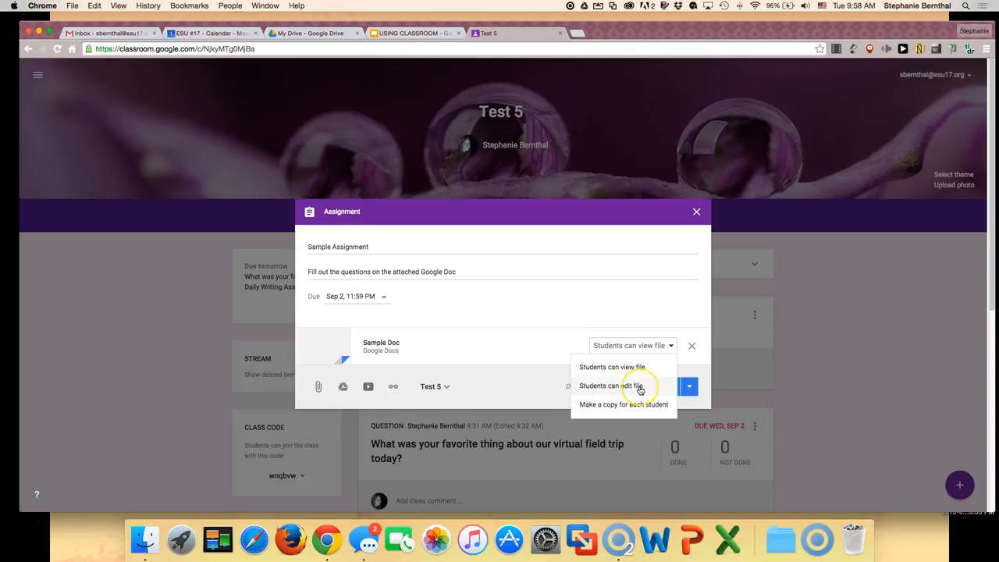
pyautogui.moveTo(639, 404)
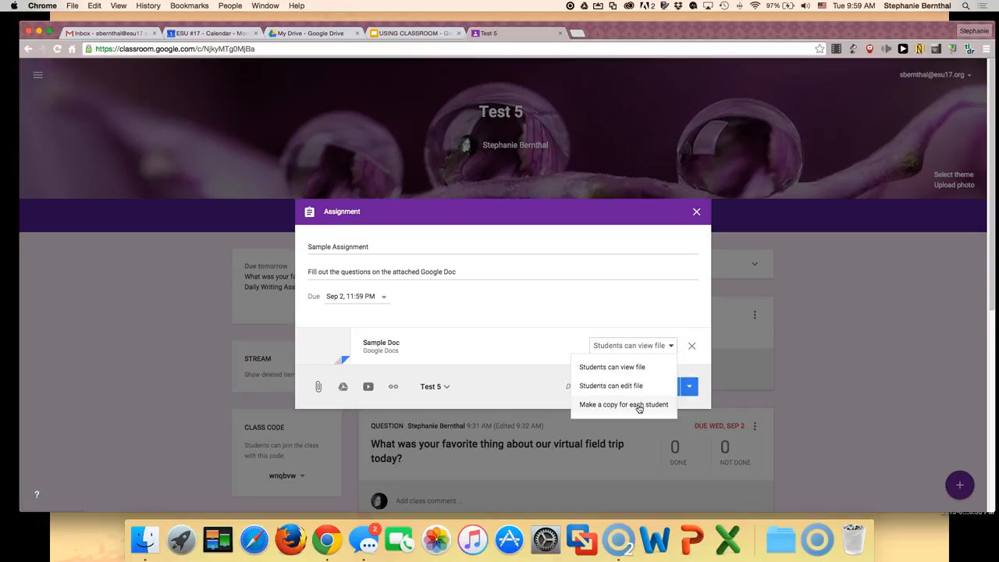
pyautogui.click(623, 404)
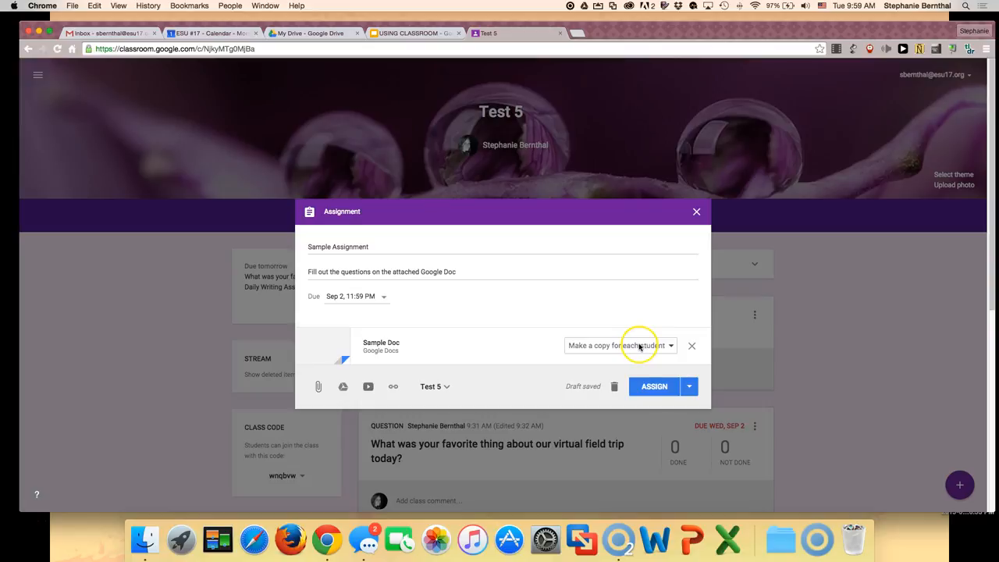
pyautogui.click(434, 386)
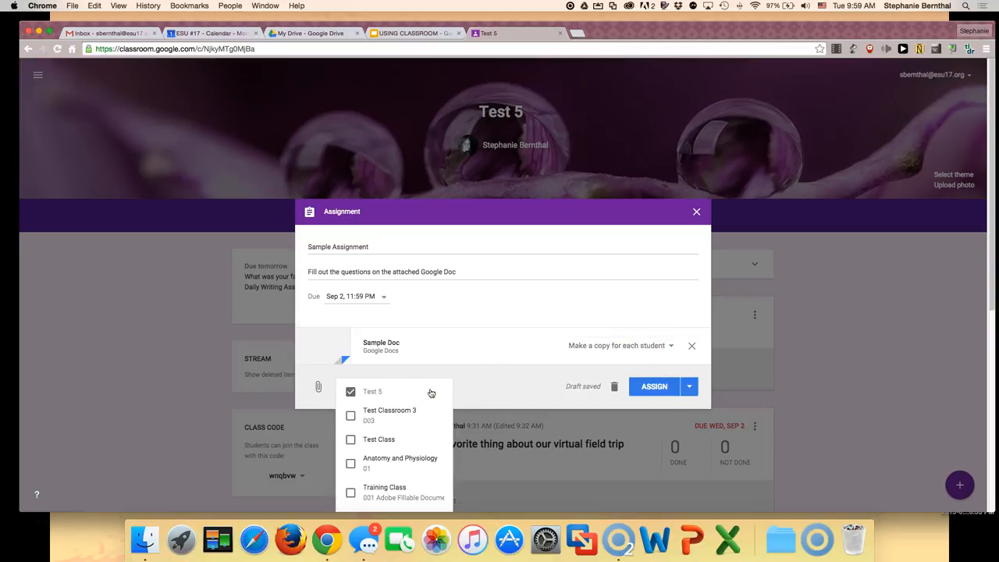
# - Add Test Classroom 3, Test Class and Anatomy and Physiology alongside Test 5
pyautogui.click(351, 414)
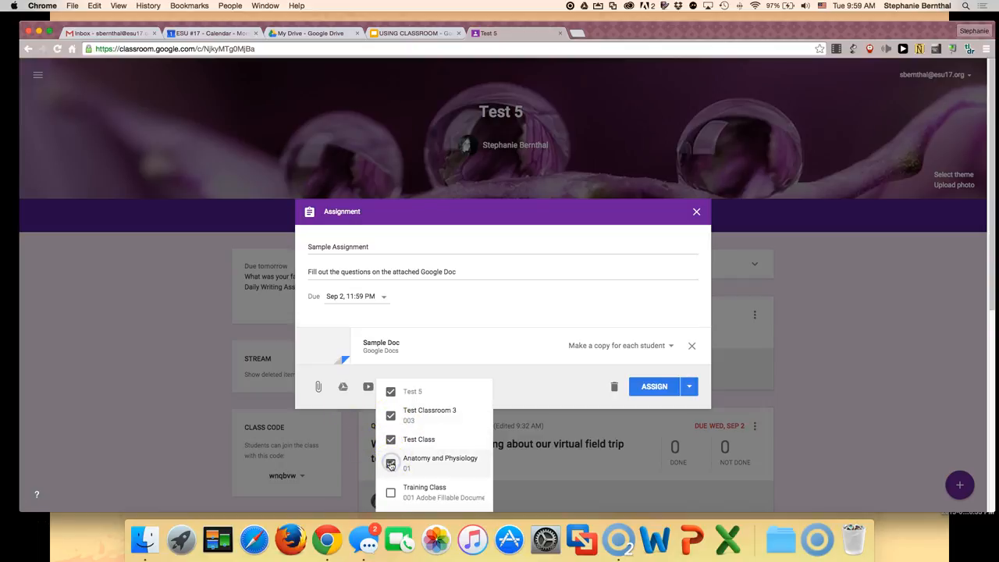
pyautogui.click(390, 462)
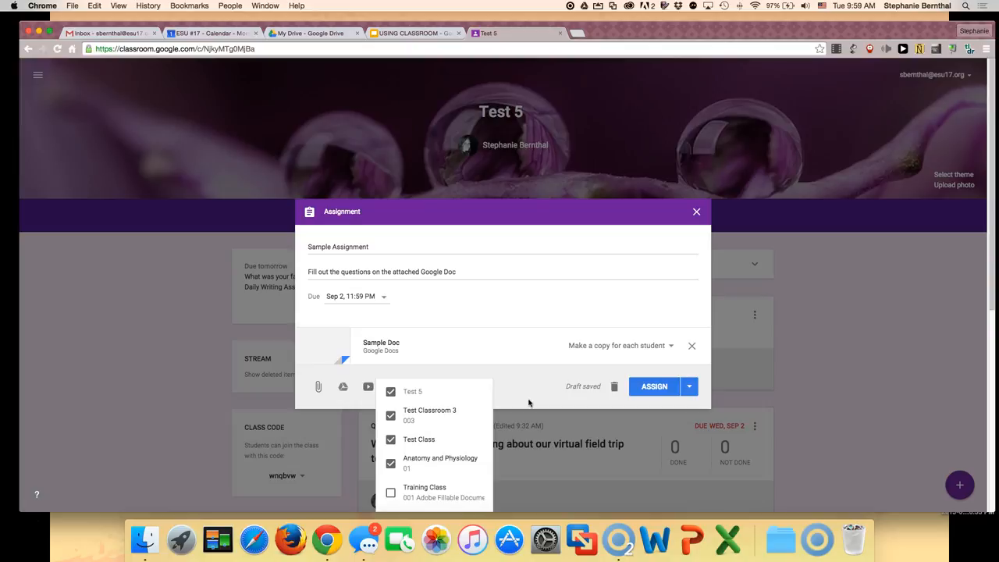
pyautogui.click(689, 386)
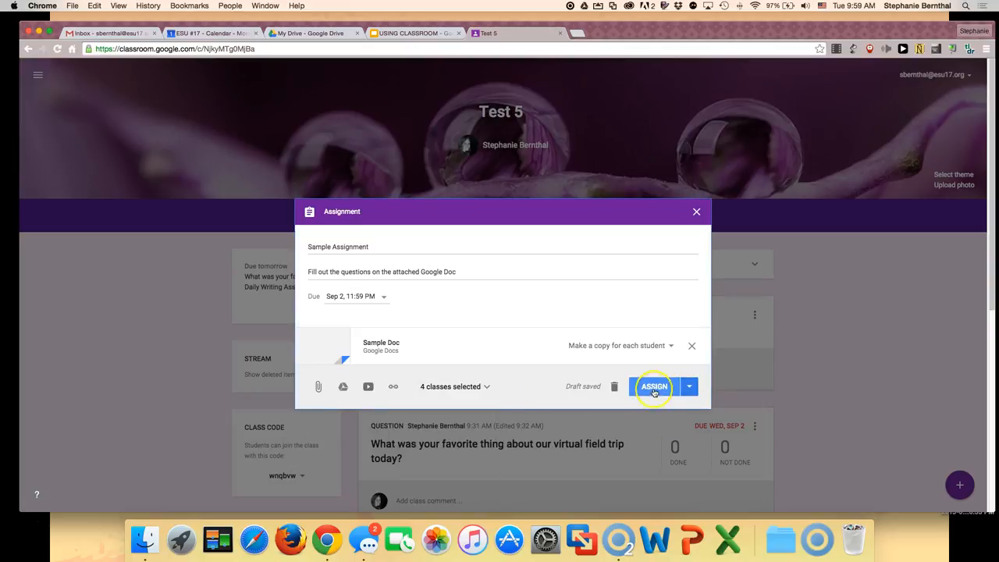
# - Publish 'Sample Assignment' to the four selected classes with ASSIGN
pyautogui.click(651, 386)
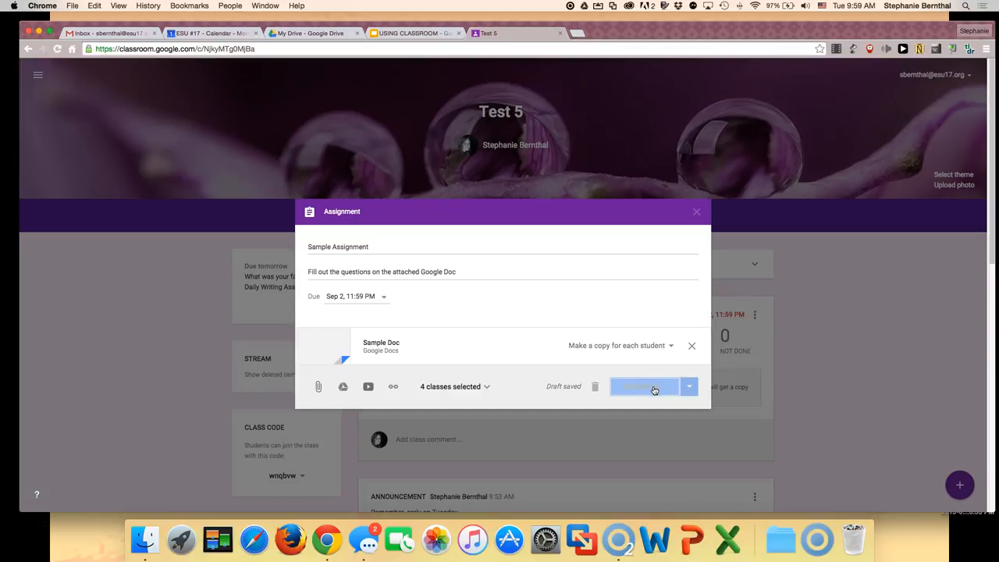
pyautogui.click(646, 386)
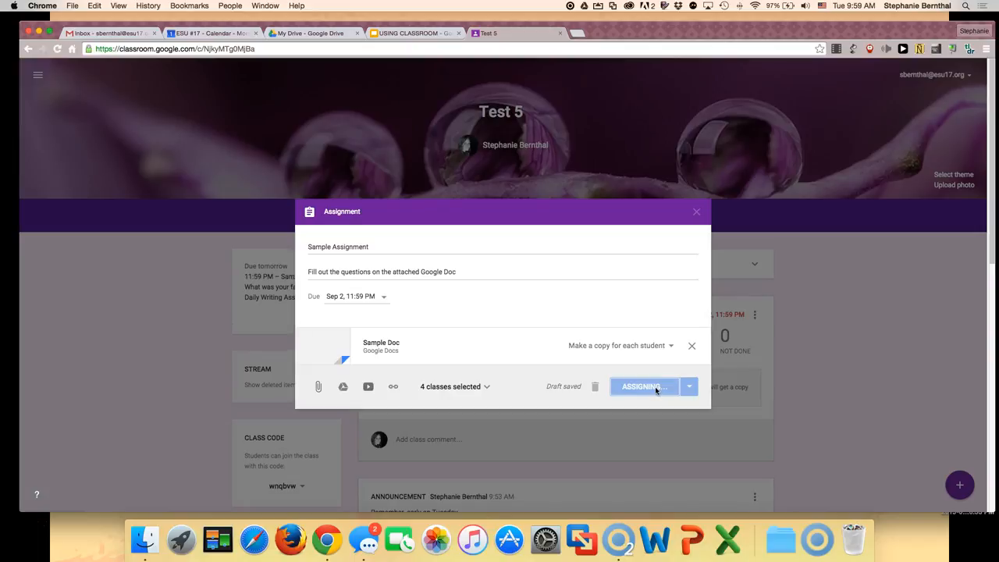